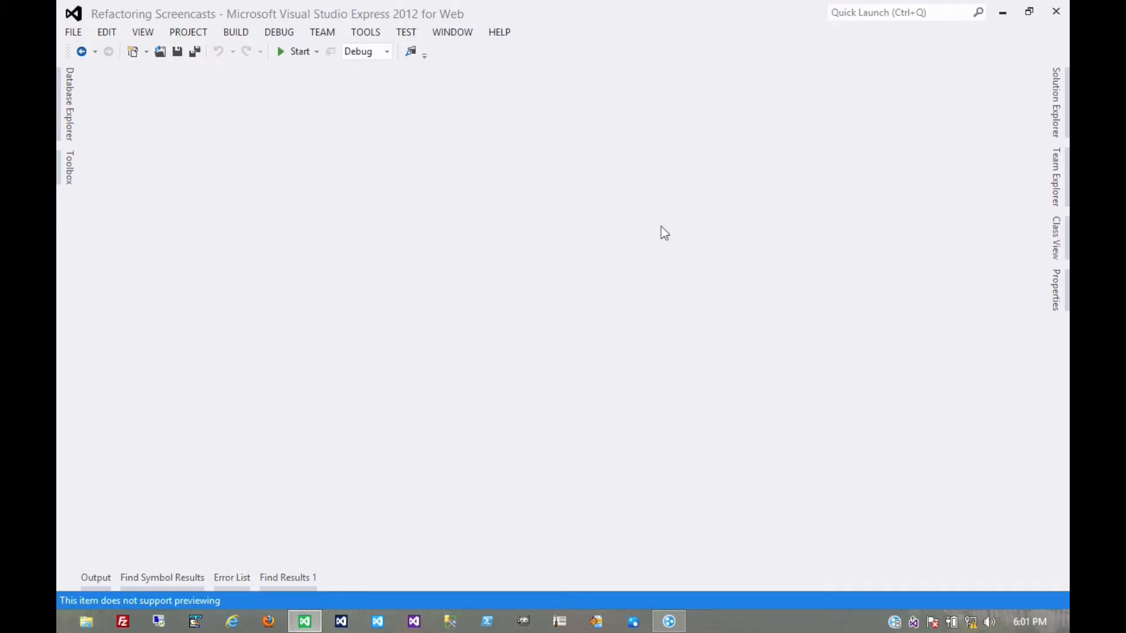
{"action": "mouse_move", "coordinate": [881, 178]}
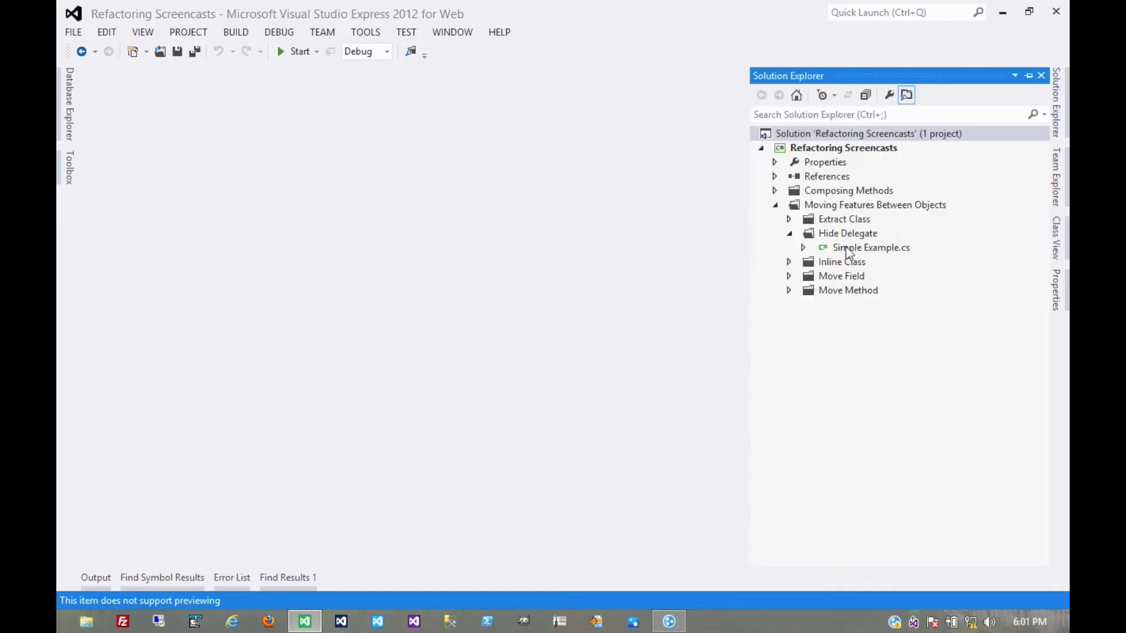
- Open Simple Example.cs from the Hide Delegate folder
{"action": "double_click", "coordinate": [870, 247]}
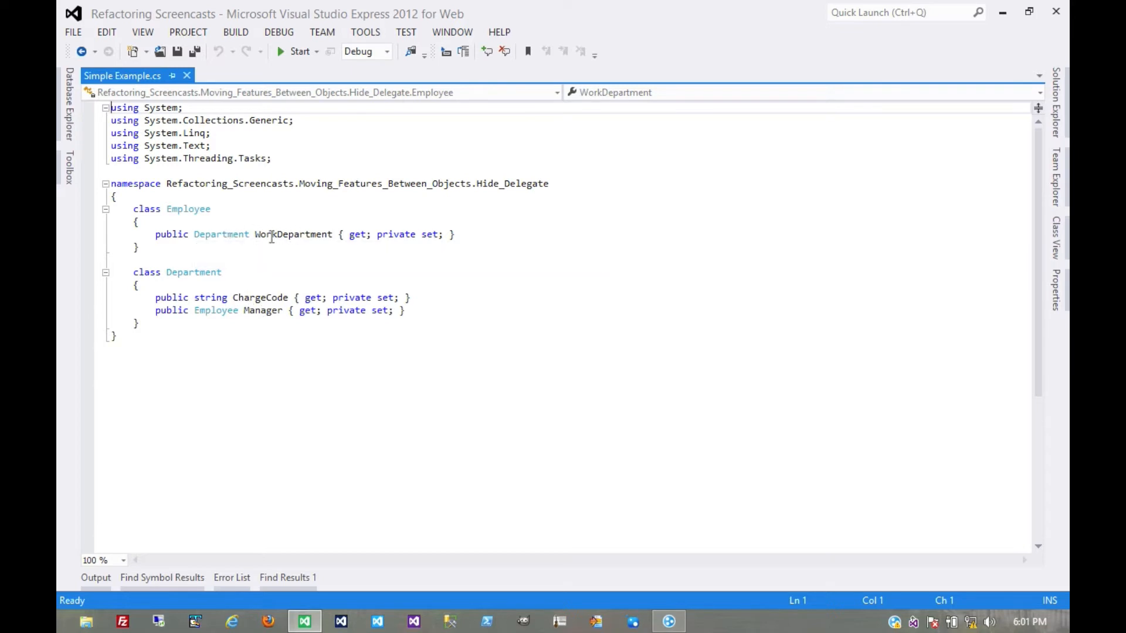
{"action": "left_click", "coordinate": [143, 324]}
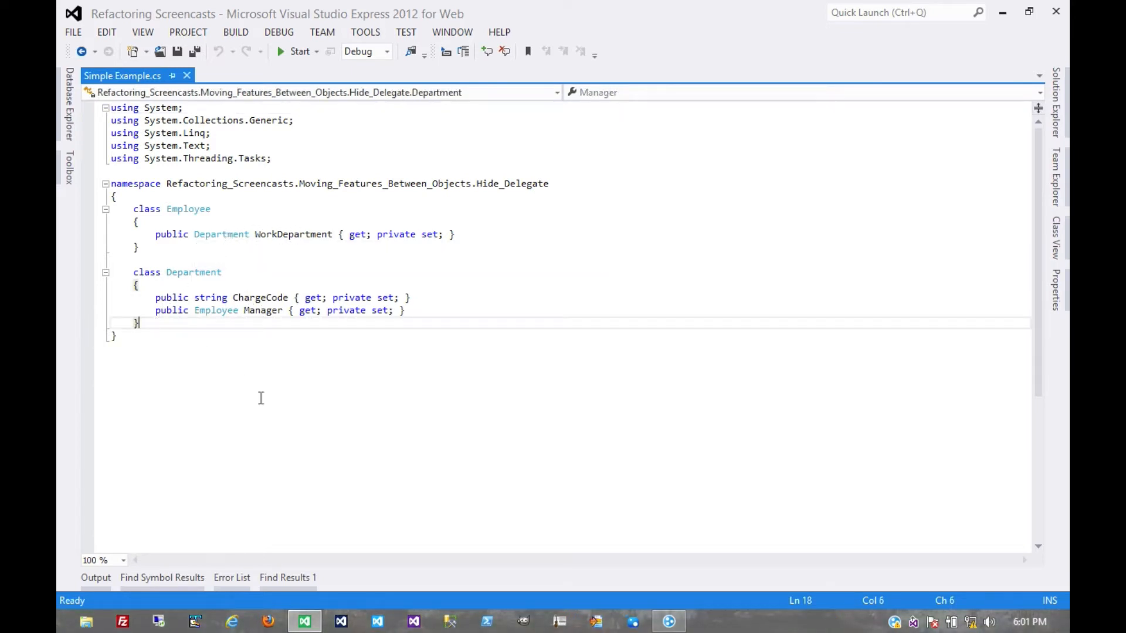
{"action": "mouse_move", "coordinate": [206, 212]}
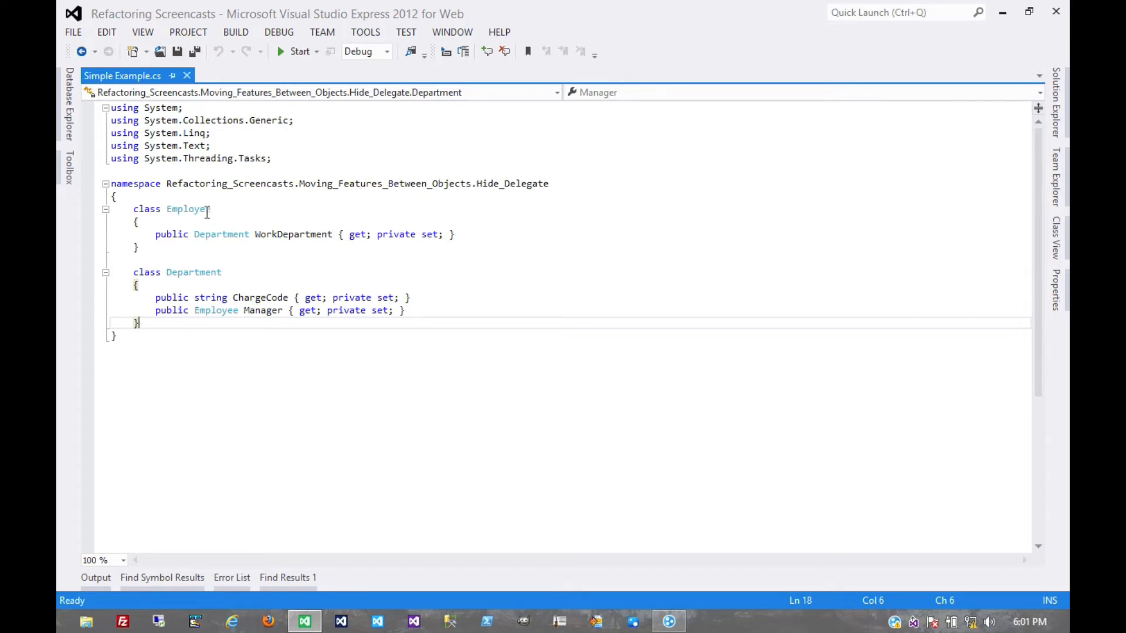
{"action": "mouse_move", "coordinate": [249, 256]}
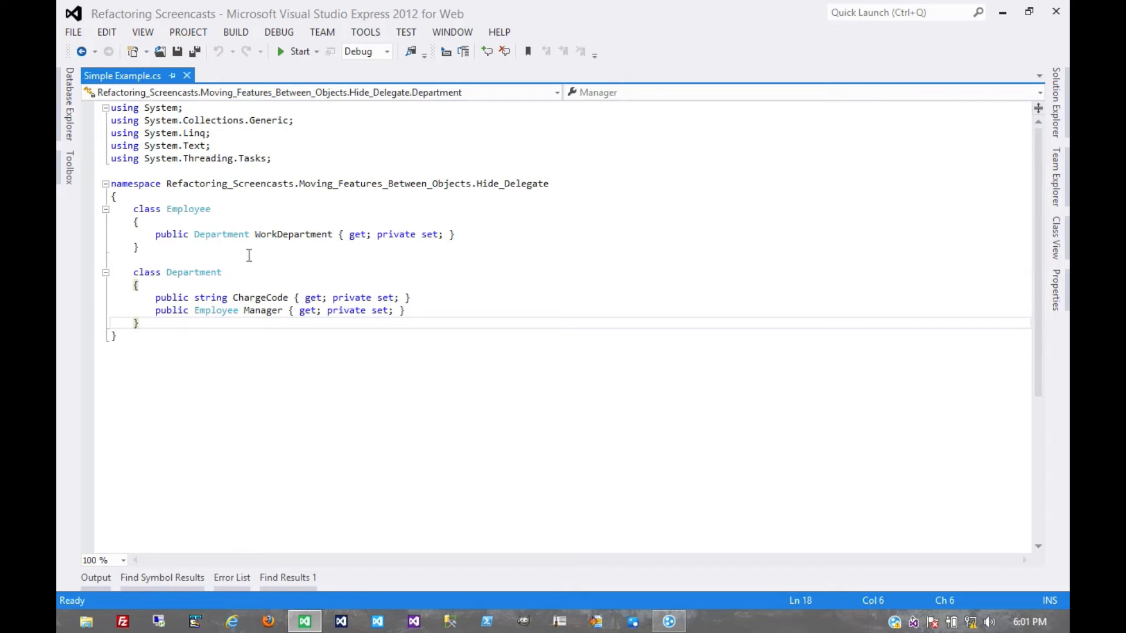
- Write class Test with void Test() declaring var john = new Employee() and var johnsManager = john.WorkDepartment.Manager
{"action": "type", "text": "class Test"}
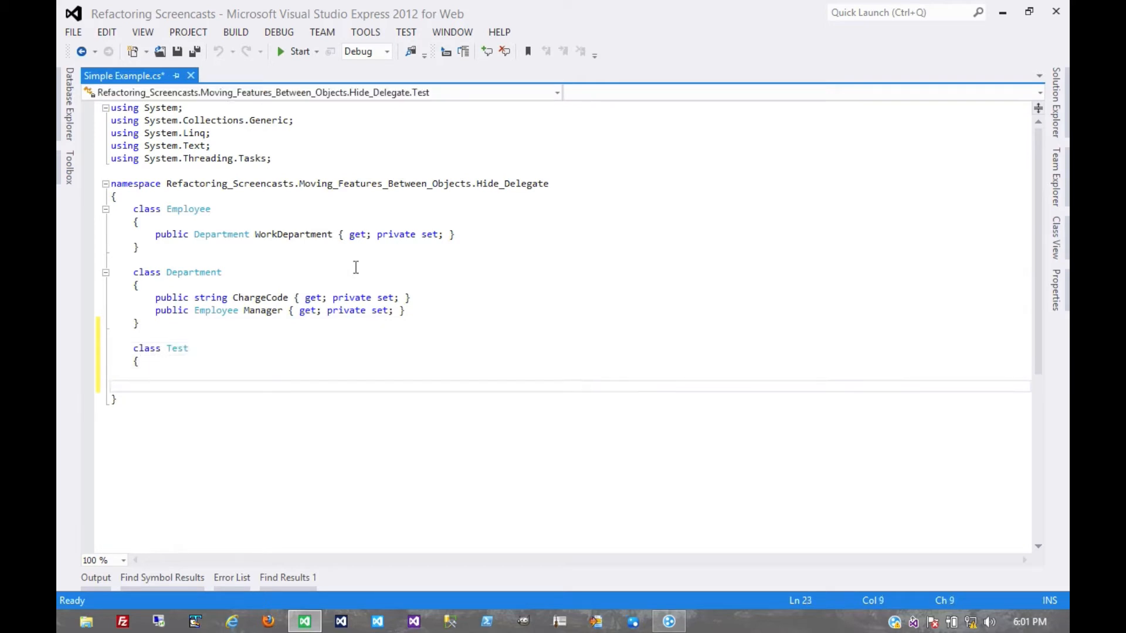
{"action": "type", "text": "void Test("}
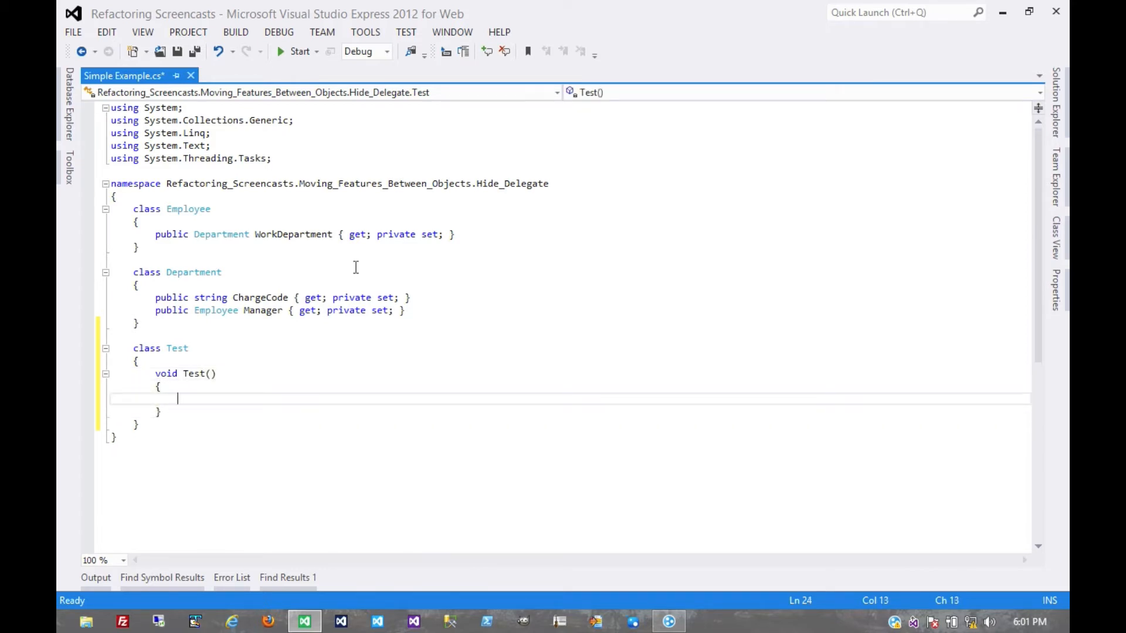
{"action": "type", "text": "var john"}
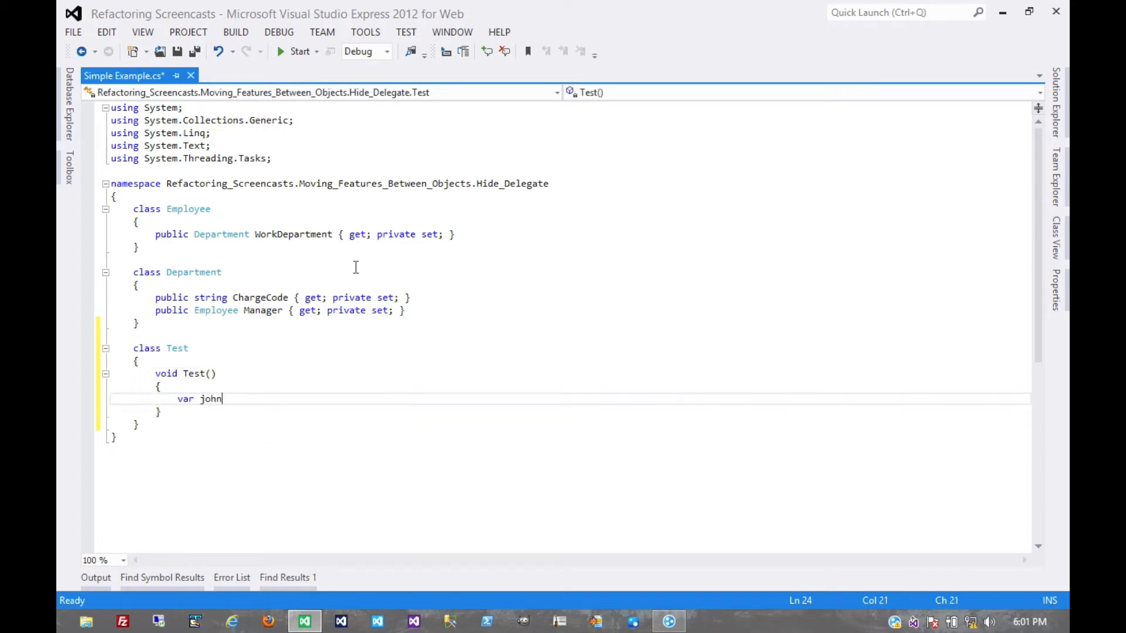
{"action": "type", "text": "= new Employee();"}
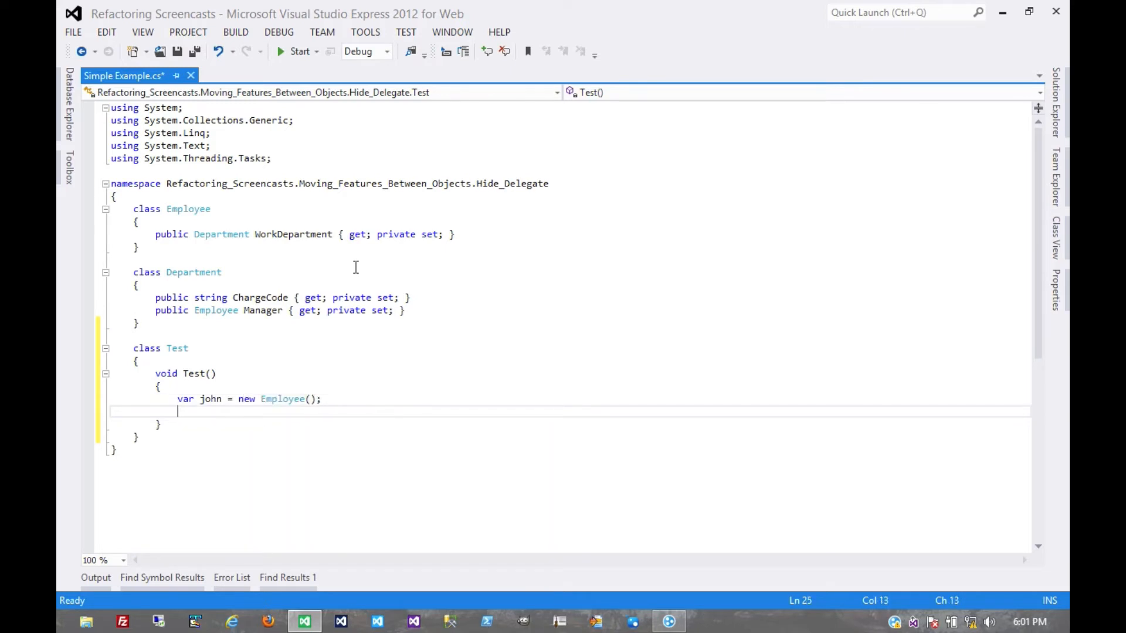
{"action": "type", "text": "var j"}
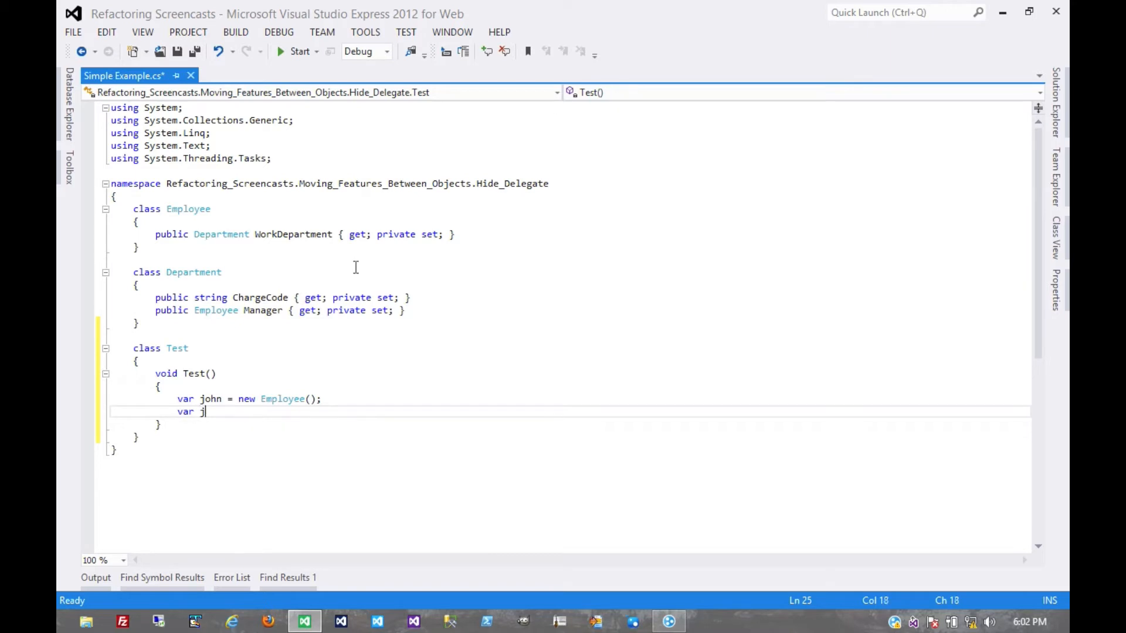
{"action": "type", "text": "ohnsManager ="}
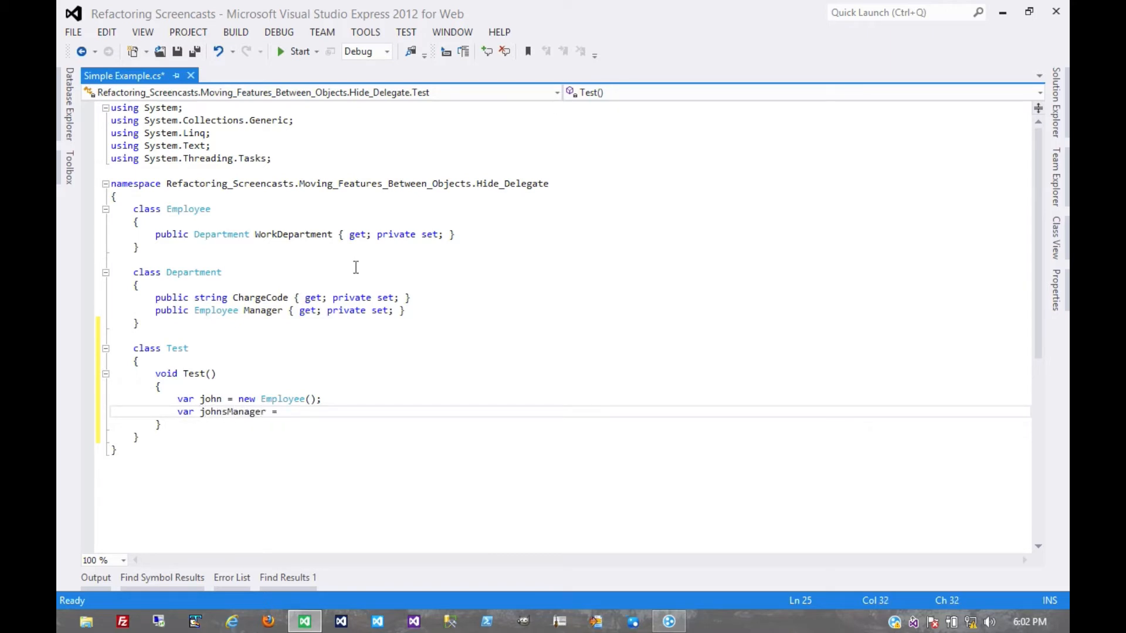
{"action": "type", "text": "john.WorkDepartment.Manager;"}
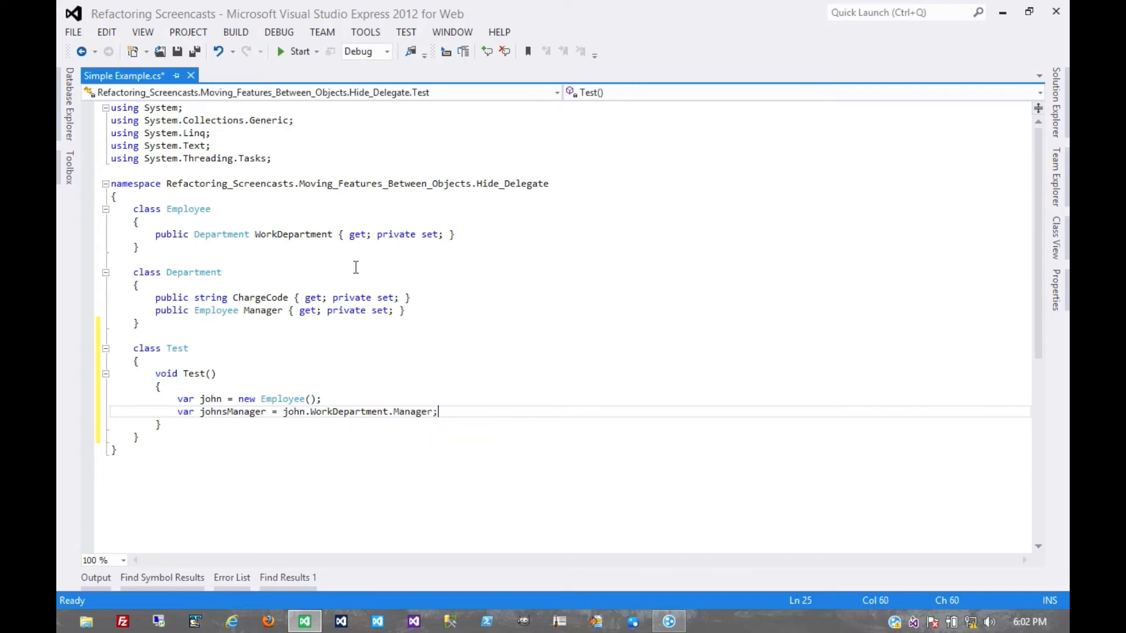
{"action": "mouse_move", "coordinate": [446, 371]}
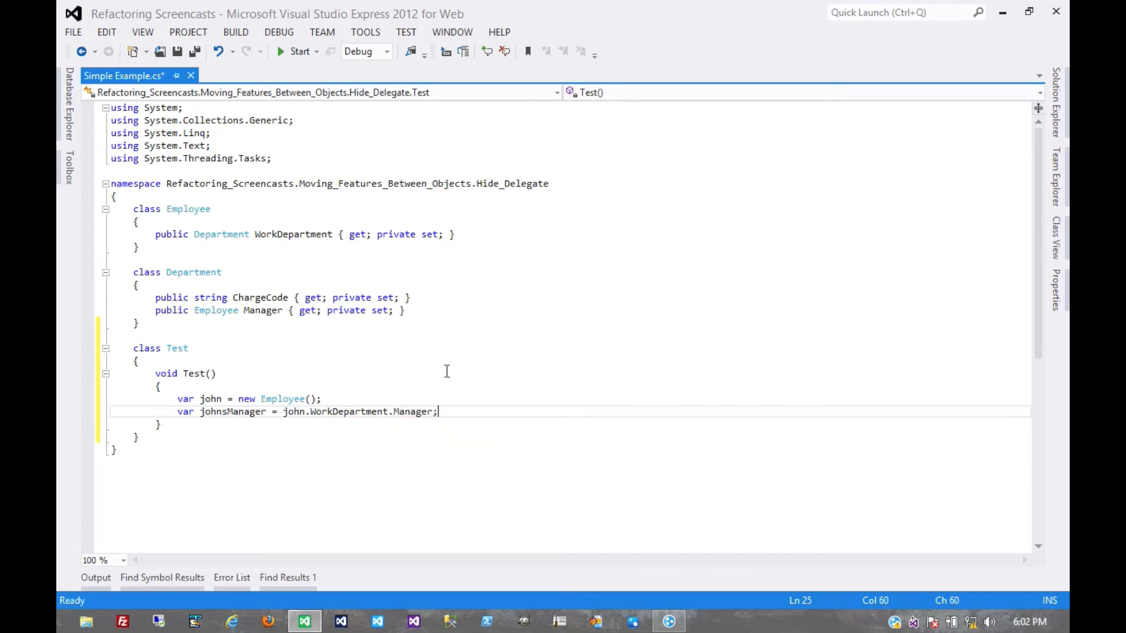
{"action": "mouse_move", "coordinate": [363, 396]}
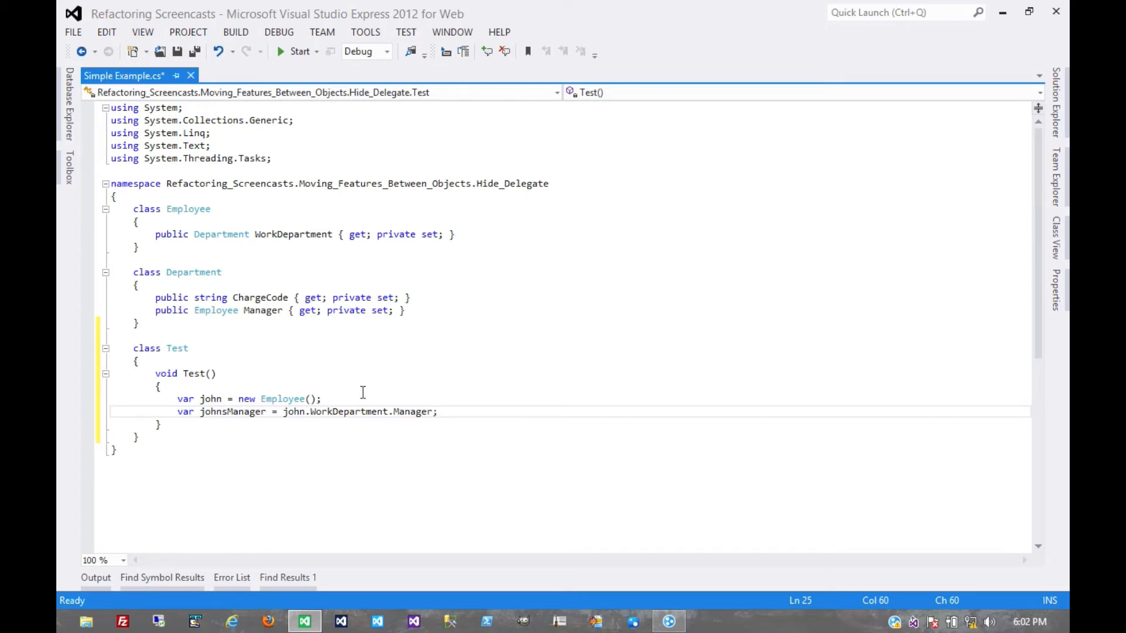
{"action": "mouse_move", "coordinate": [345, 482]}
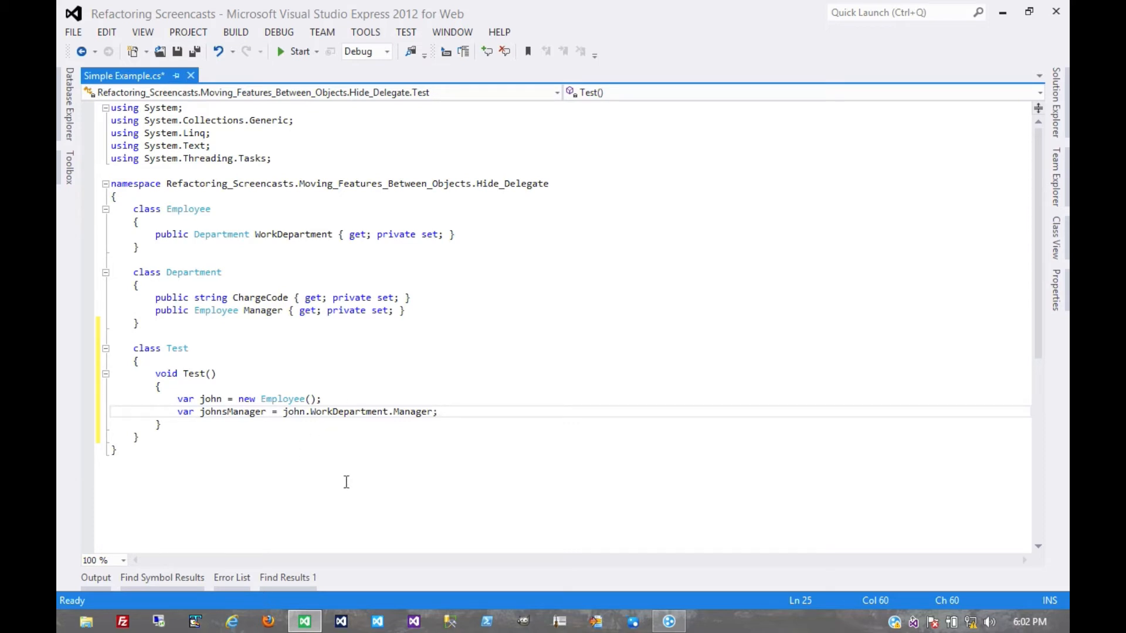
{"action": "mouse_move", "coordinate": [342, 472]}
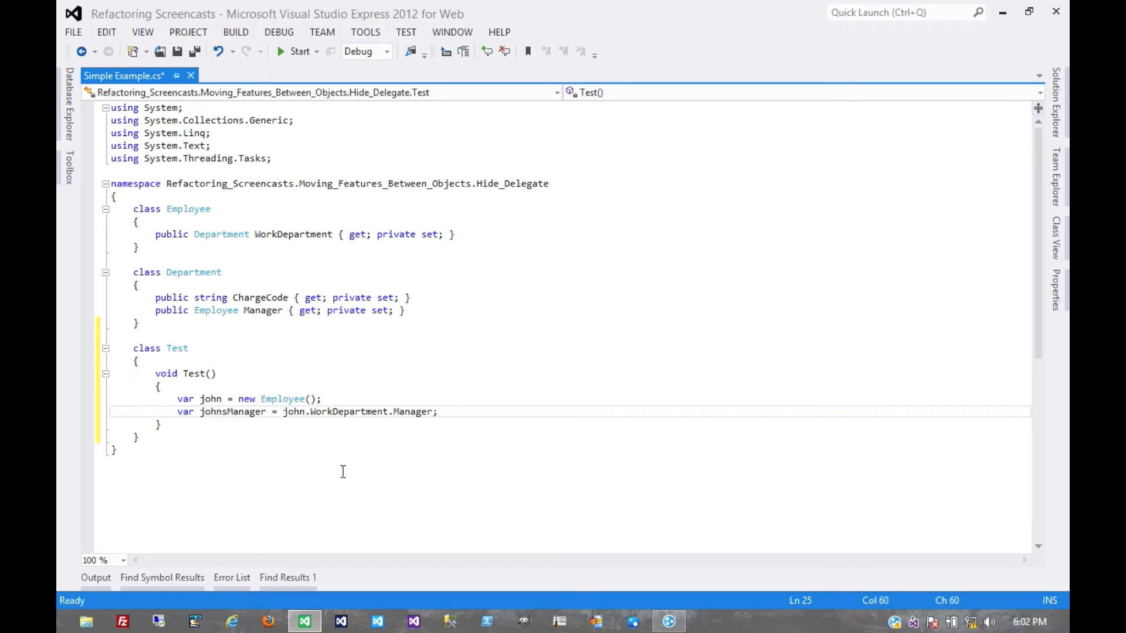
{"action": "mouse_move", "coordinate": [337, 400]}
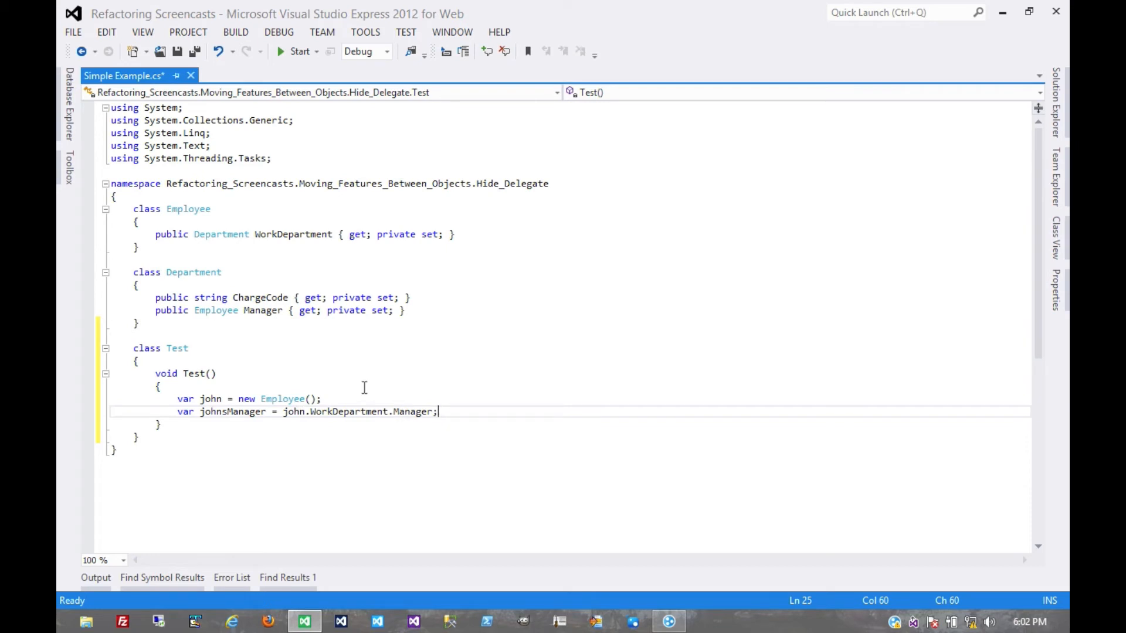
{"action": "mouse_move", "coordinate": [395, 372]}
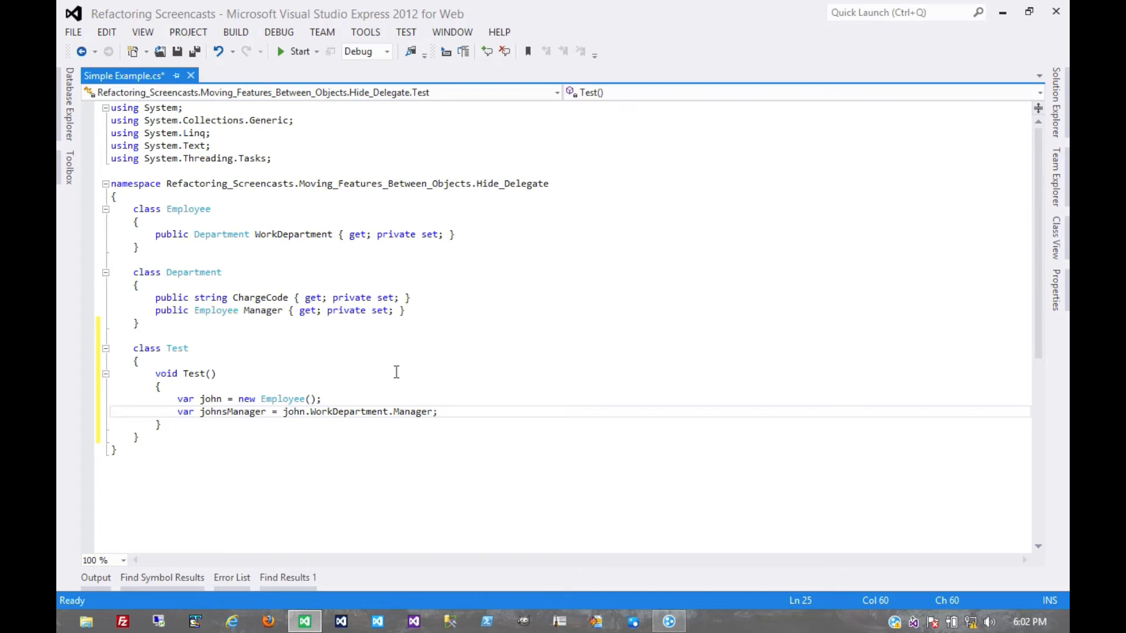
{"action": "mouse_move", "coordinate": [364, 383]}
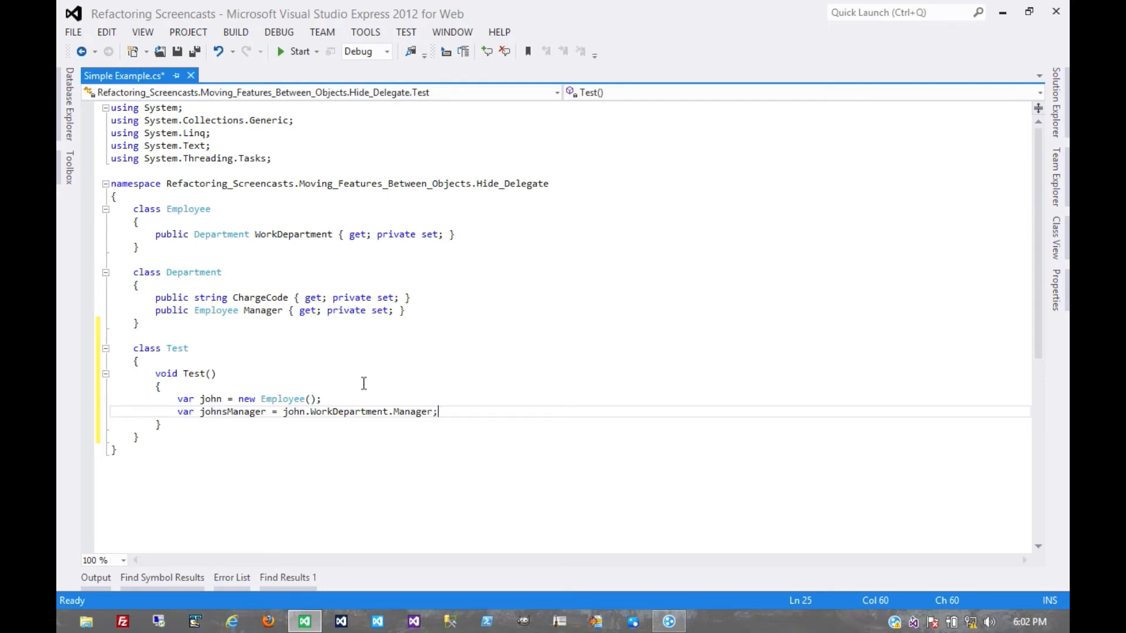
{"action": "mouse_move", "coordinate": [329, 270]}
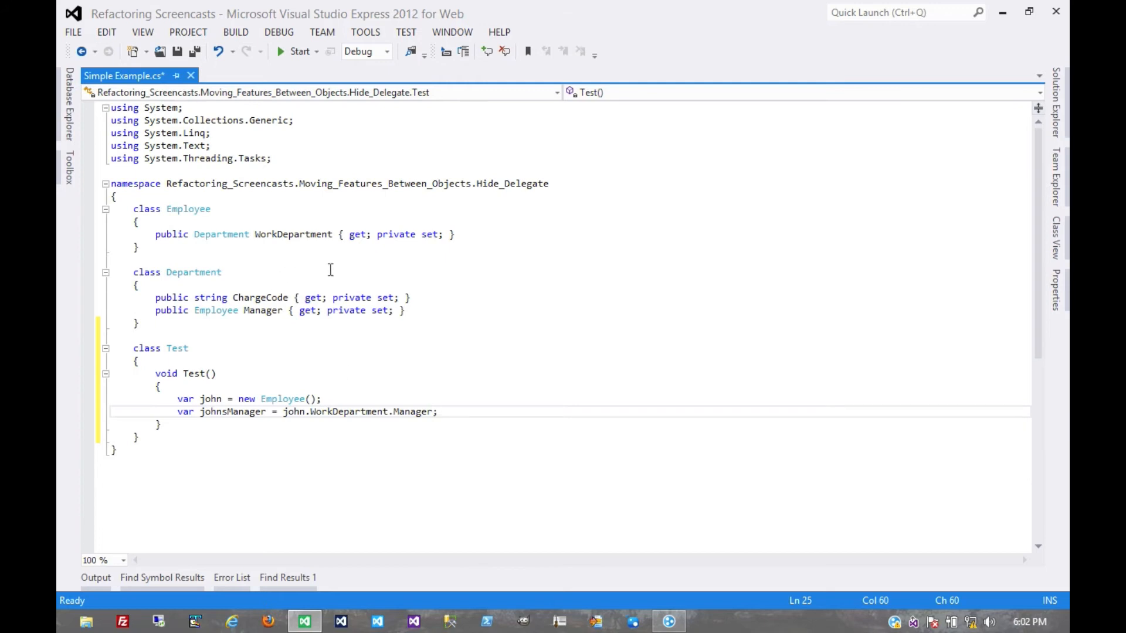
{"action": "mouse_move", "coordinate": [251, 260]}
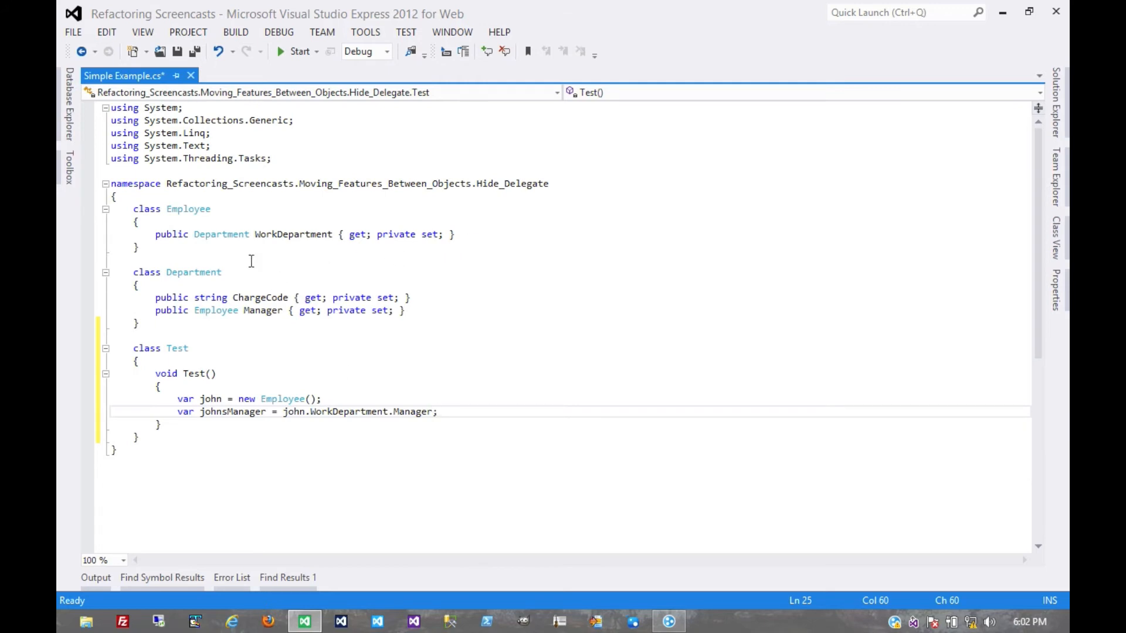
{"action": "mouse_move", "coordinate": [210, 216]}
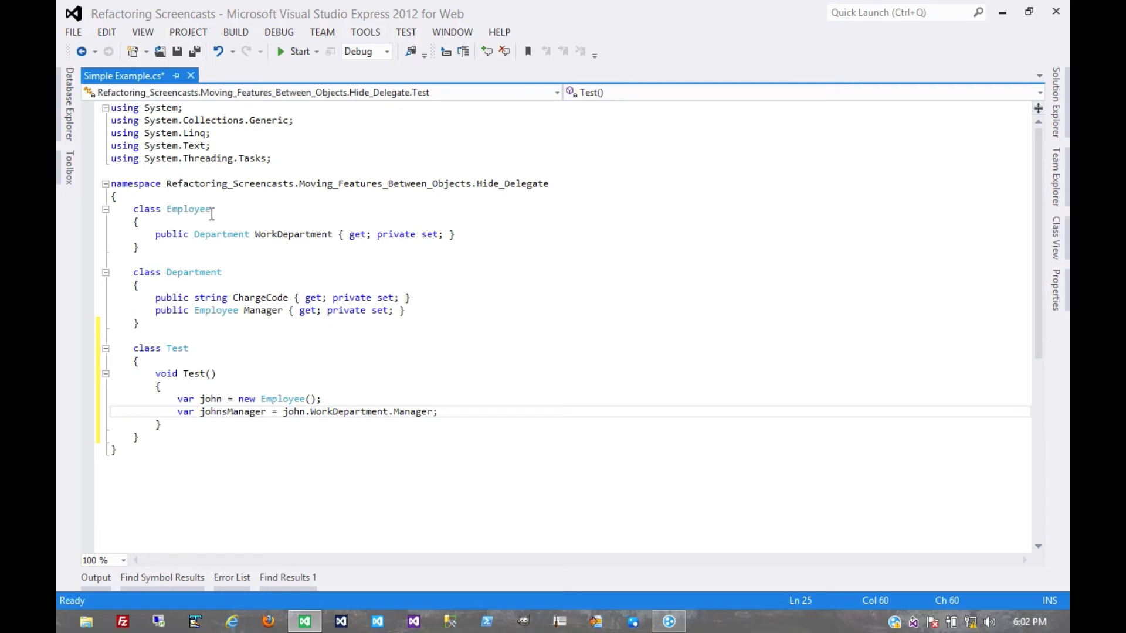
{"action": "mouse_move", "coordinate": [244, 240]}
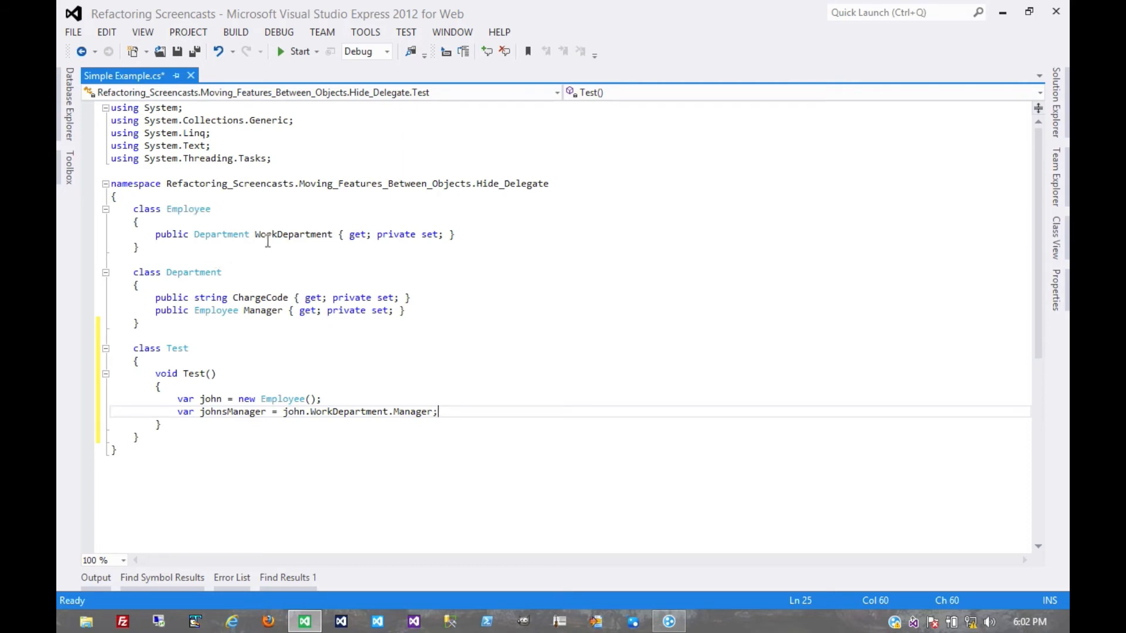
{"action": "mouse_move", "coordinate": [340, 246]}
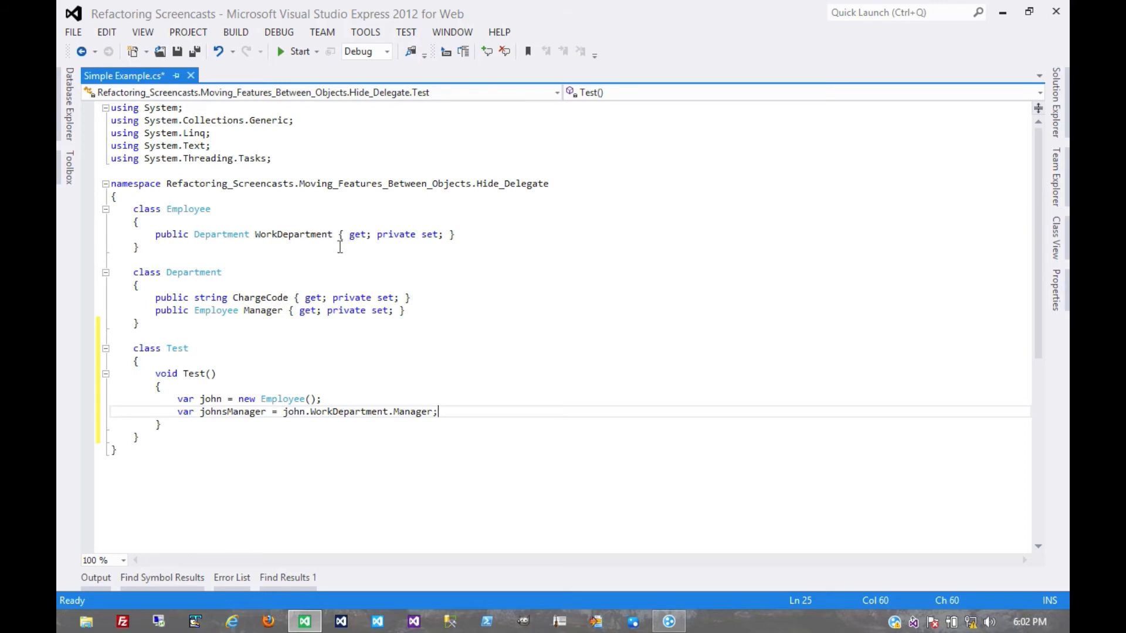
{"action": "mouse_move", "coordinate": [470, 233]}
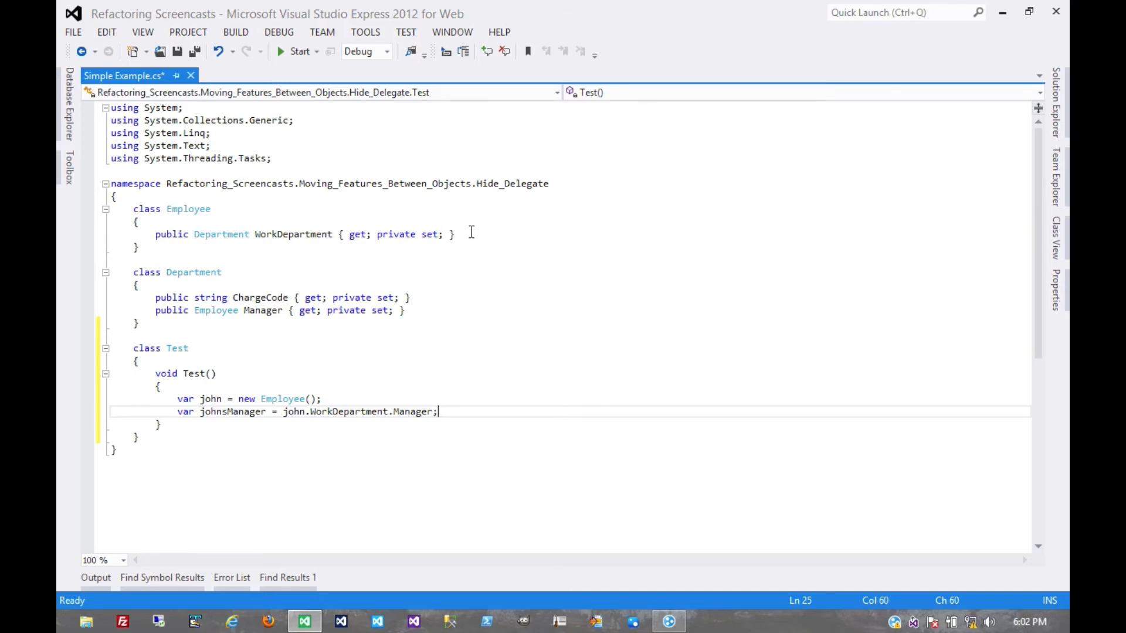
- Add a public Employee Manager property with get { return WorkDepartment.Manager; } below WorkDepartment
{"action": "left_click", "coordinate": [455, 235]}
{"action": "type", "text": "public Employee Manager"}
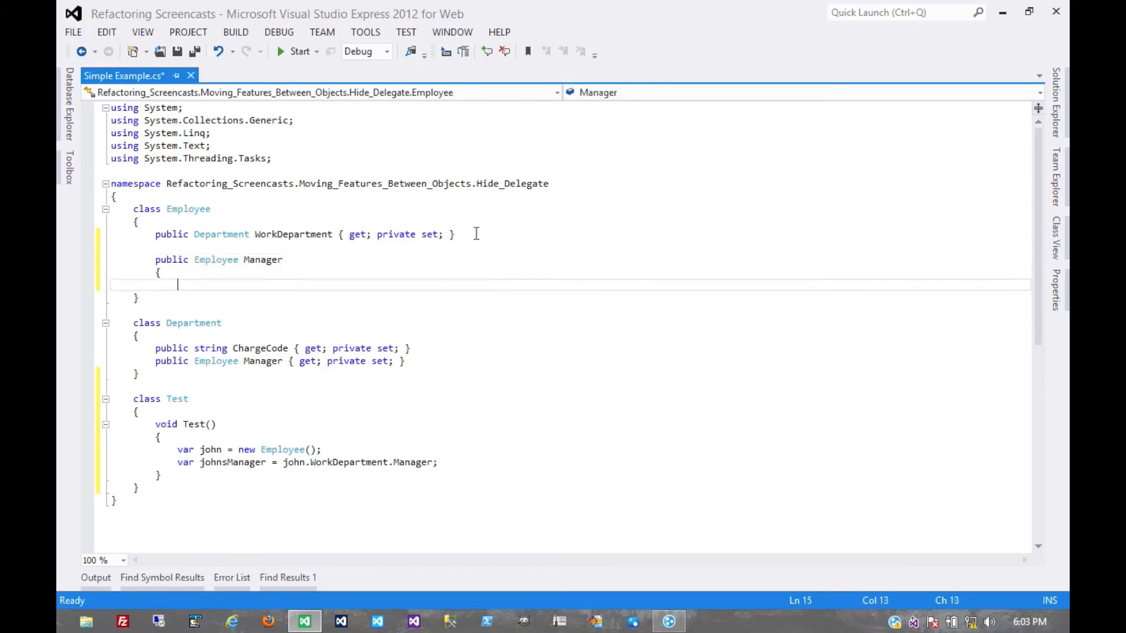
{"action": "type", "text": "get"}
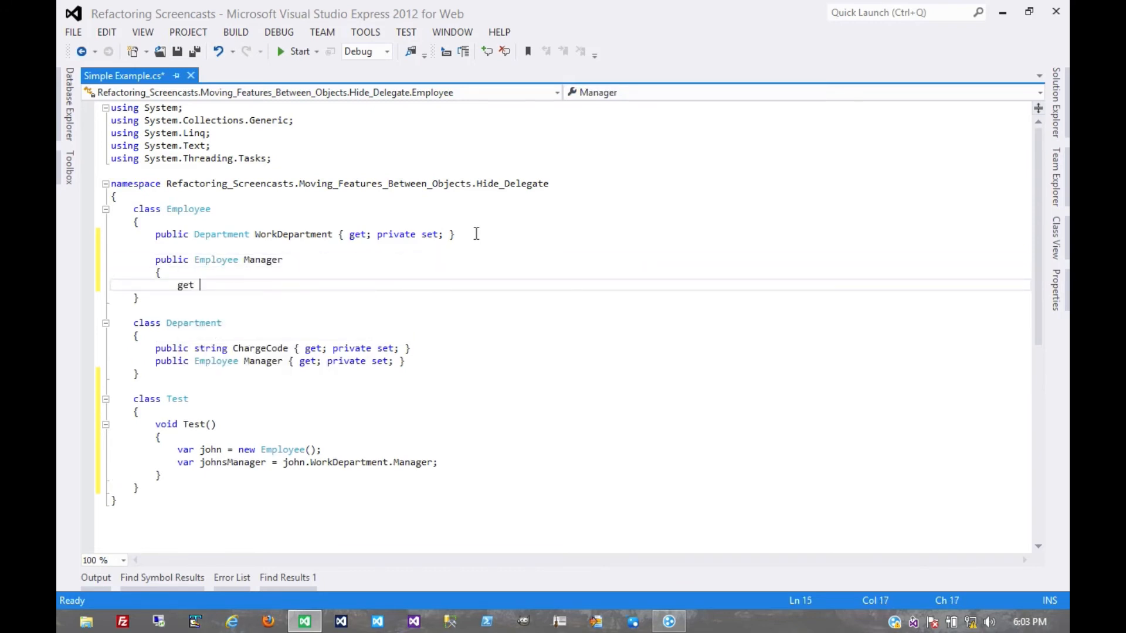
{"action": "type", "text": "{ retu"}
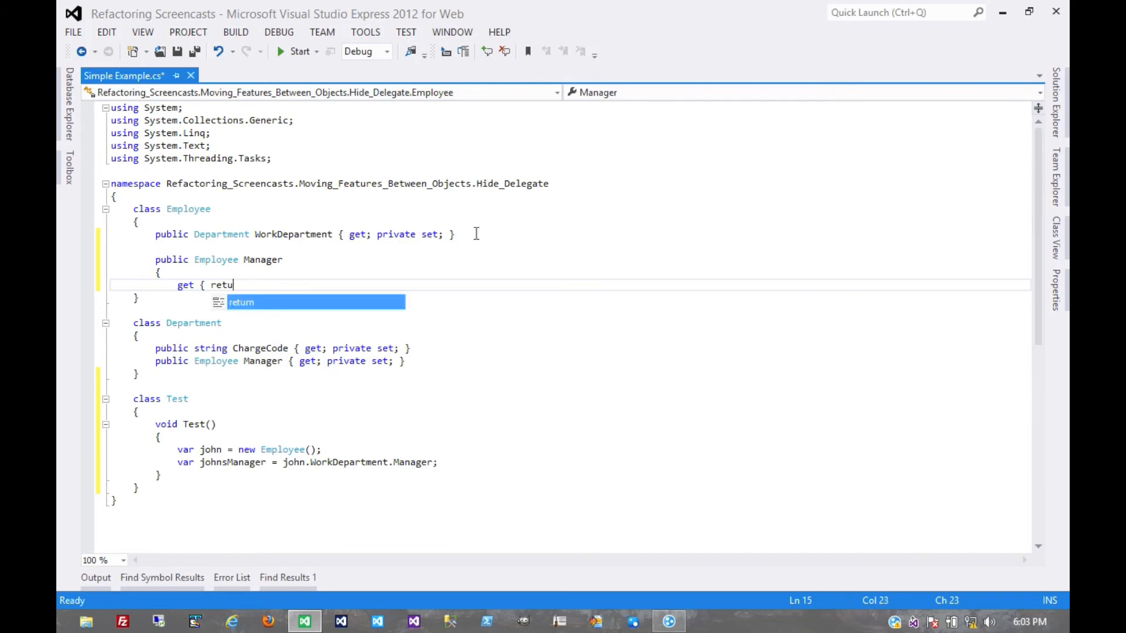
{"action": "type", "text": "rn WorkDepartment.Manager;"}
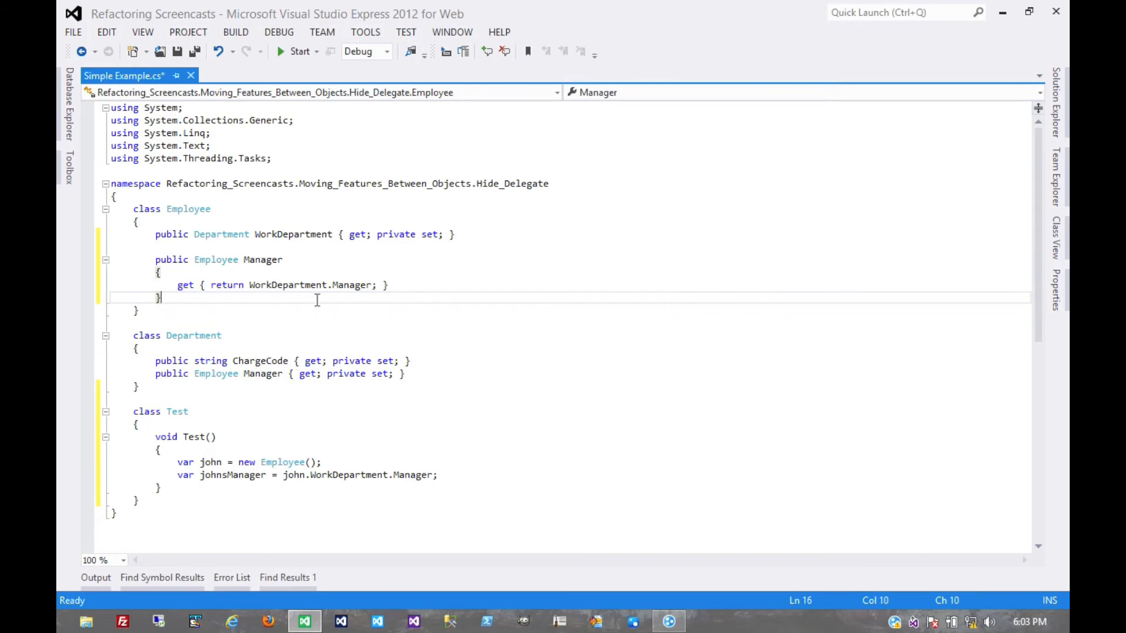
- Change WorkDepartment to private and shorten the Test lookup to var johnsManager = john.Manager;
{"action": "double_click", "coordinate": [171, 234]}
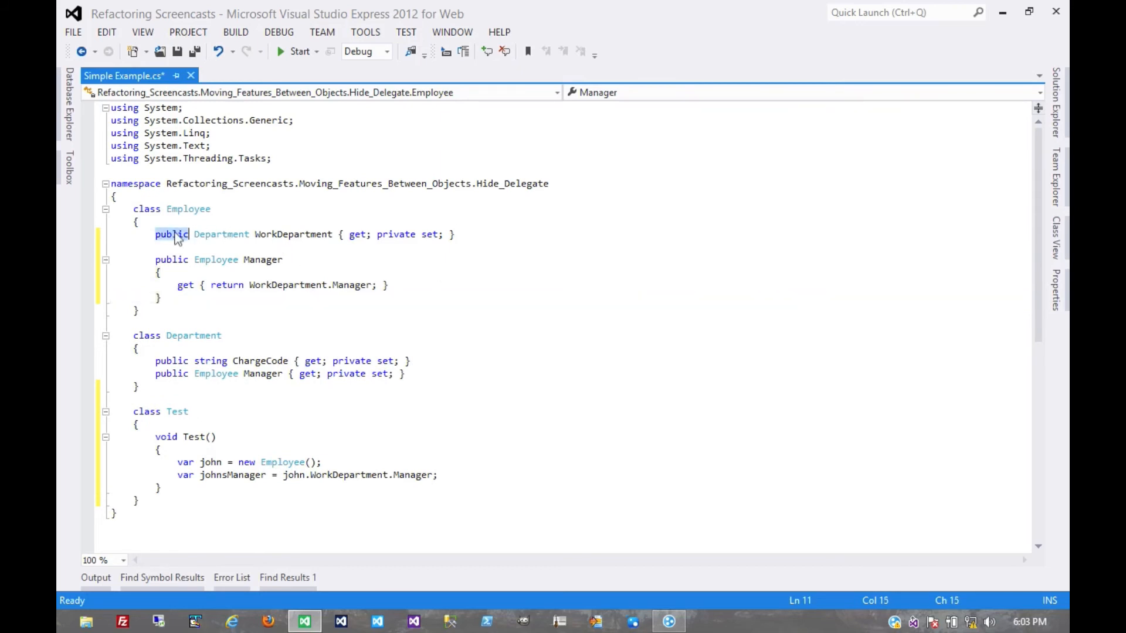
{"action": "type", "text": "private"}
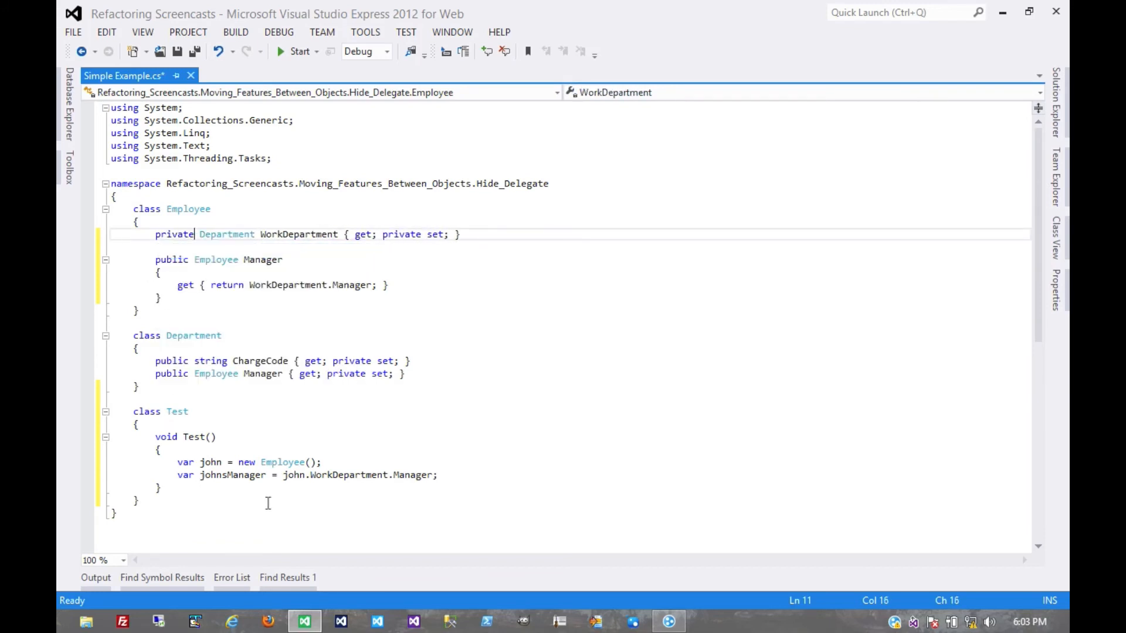
{"action": "double_click", "coordinate": [350, 475]}
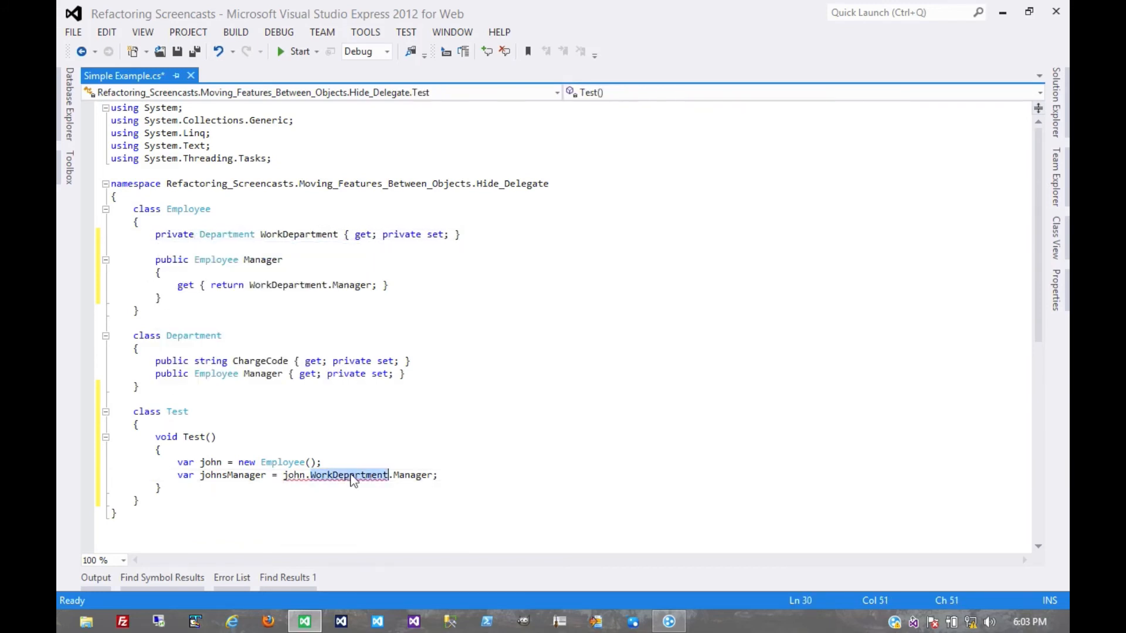
{"action": "key", "text": "Delete"}
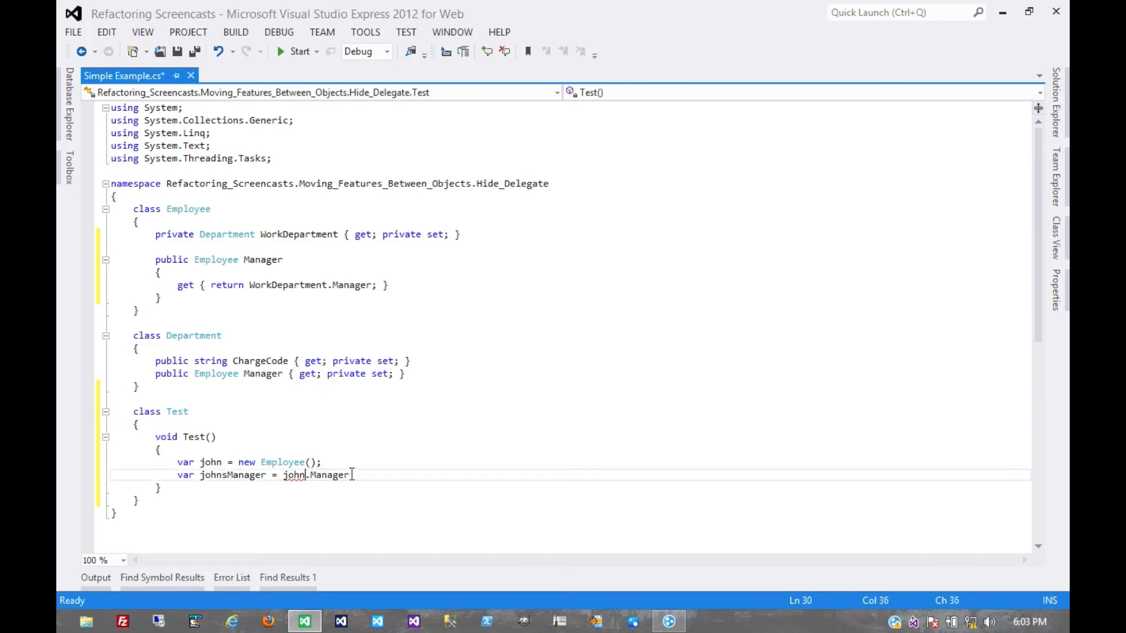
{"action": "type", "text": ";"}
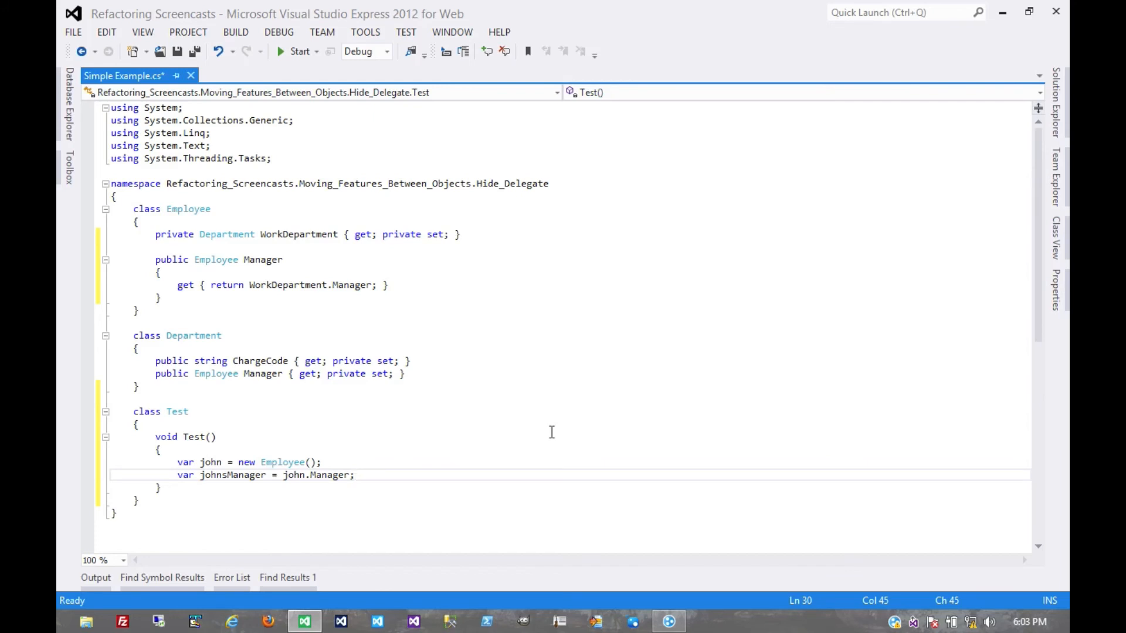
{"action": "mouse_move", "coordinate": [296, 262]}
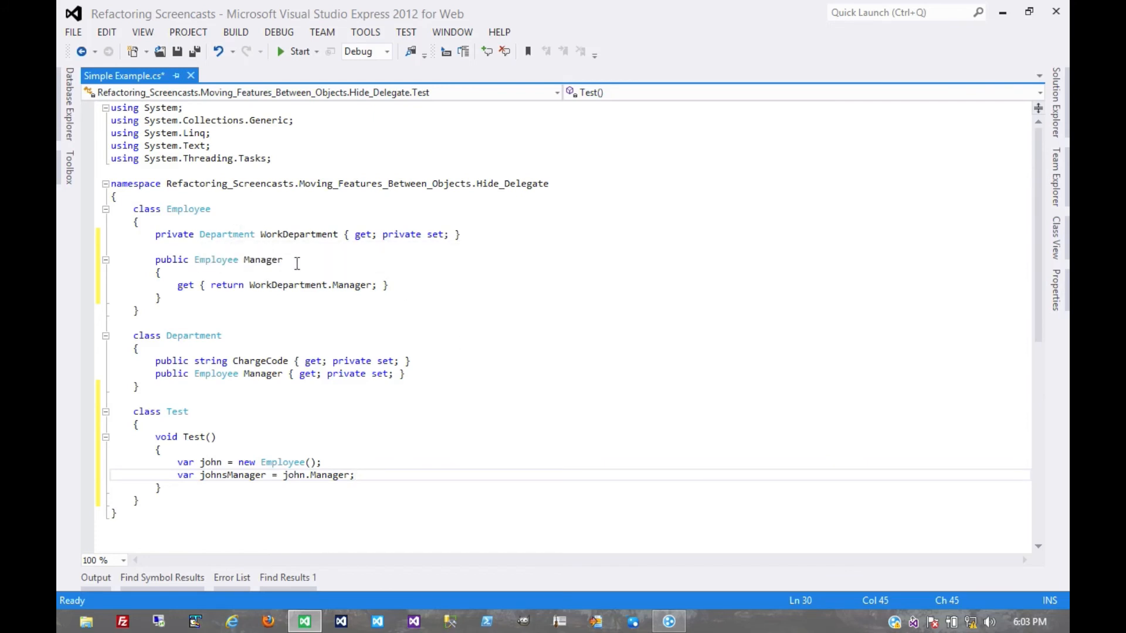
{"action": "mouse_move", "coordinate": [222, 348]}
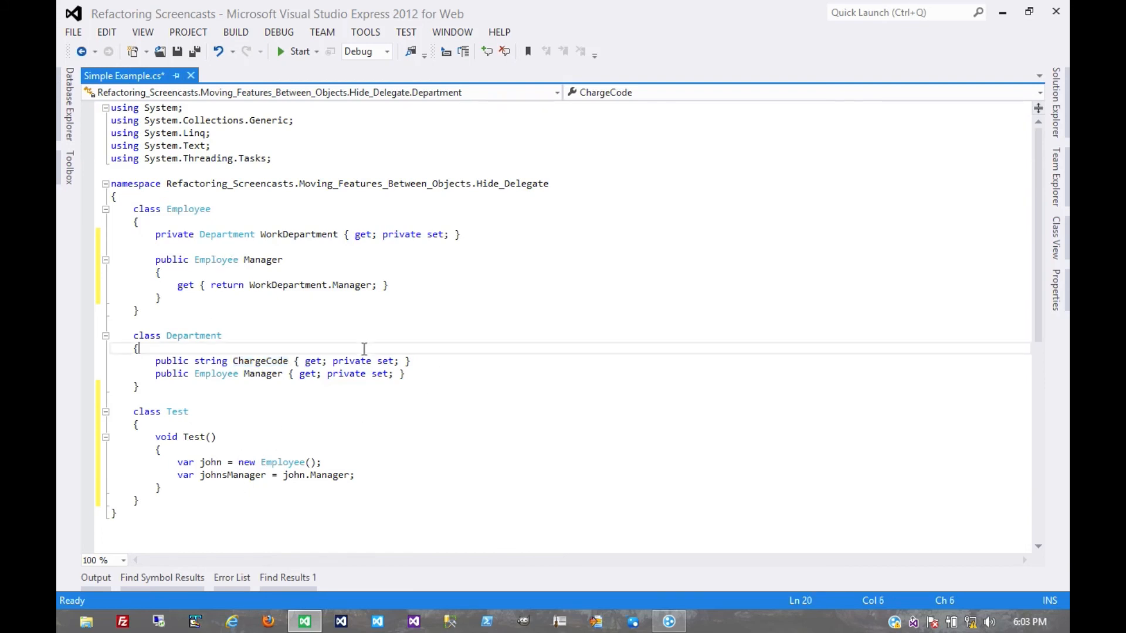
{"action": "mouse_move", "coordinate": [312, 257]}
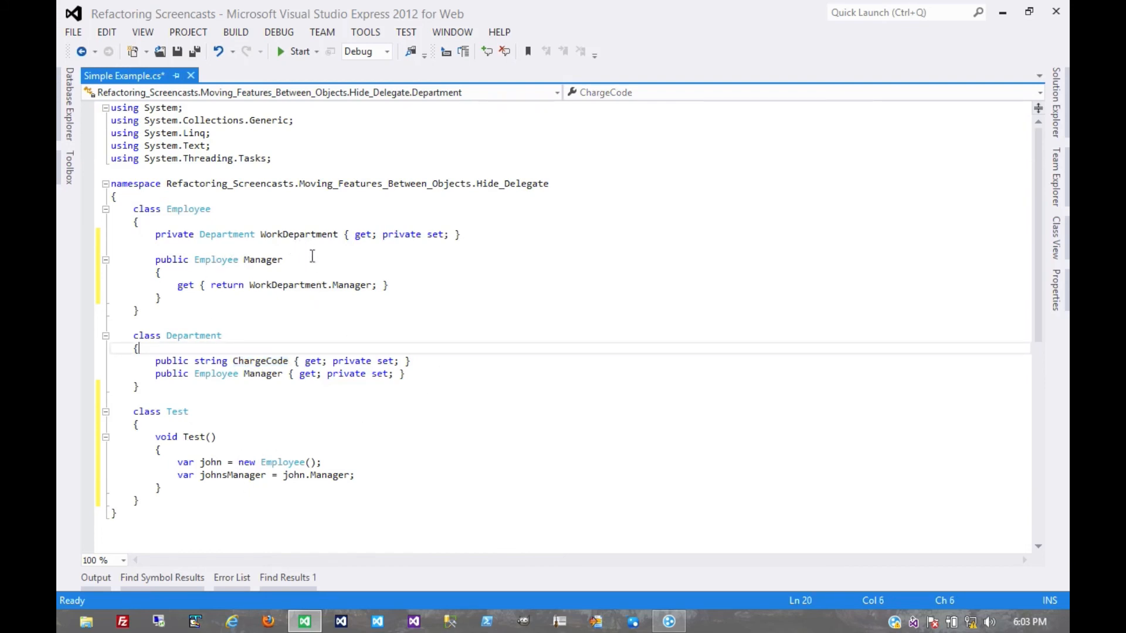
{"action": "mouse_move", "coordinate": [319, 272]}
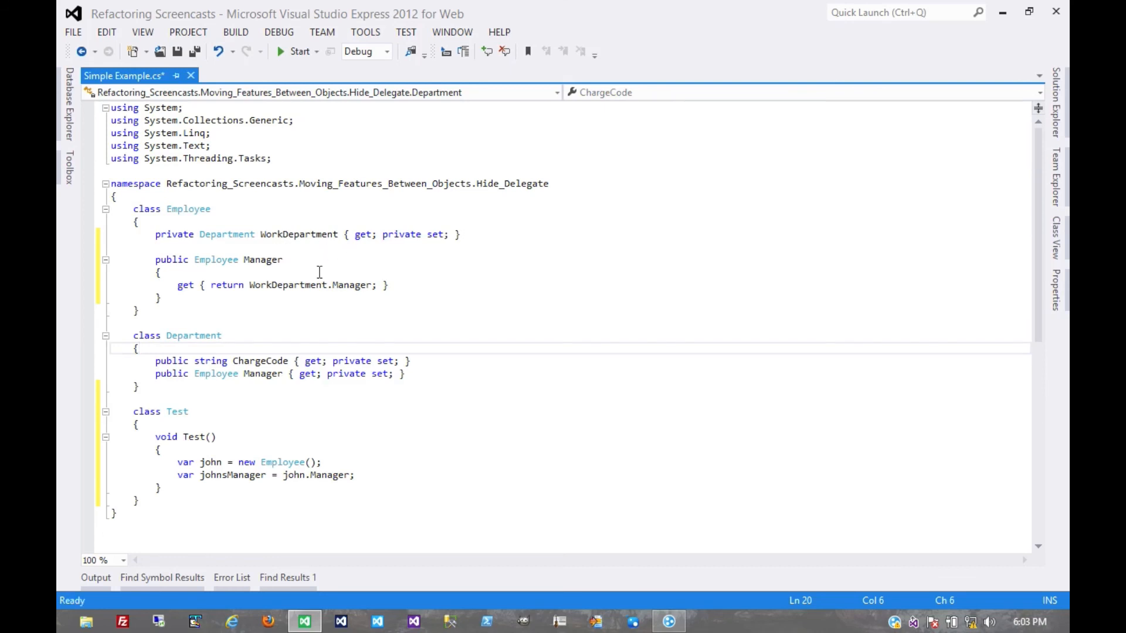
{"action": "mouse_move", "coordinate": [252, 328]}
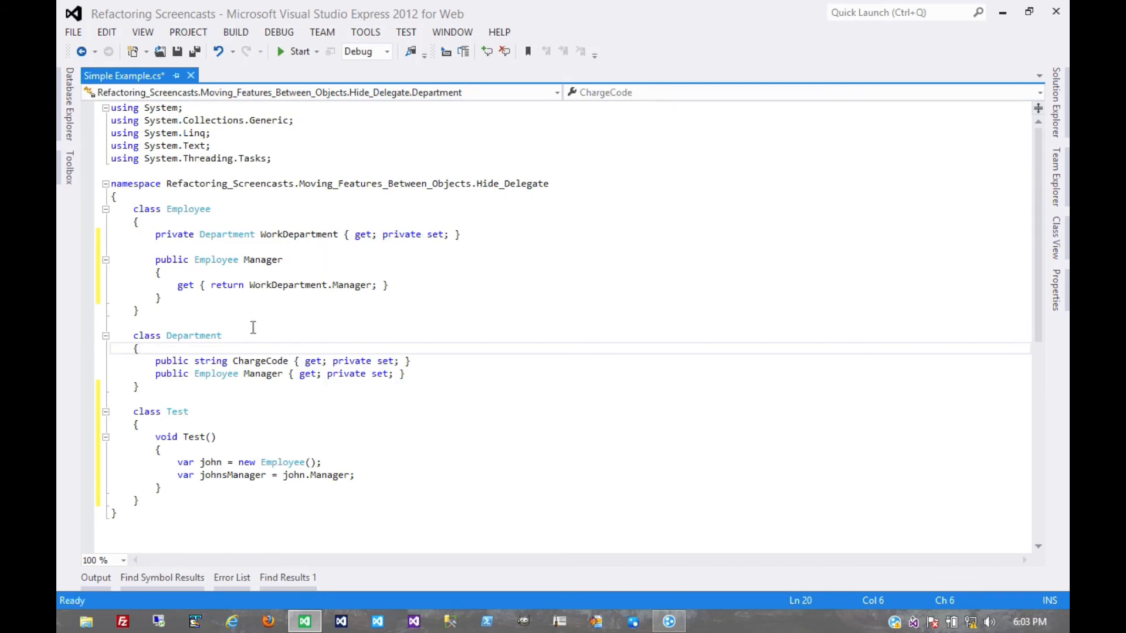
{"action": "double_click", "coordinate": [188, 209]}
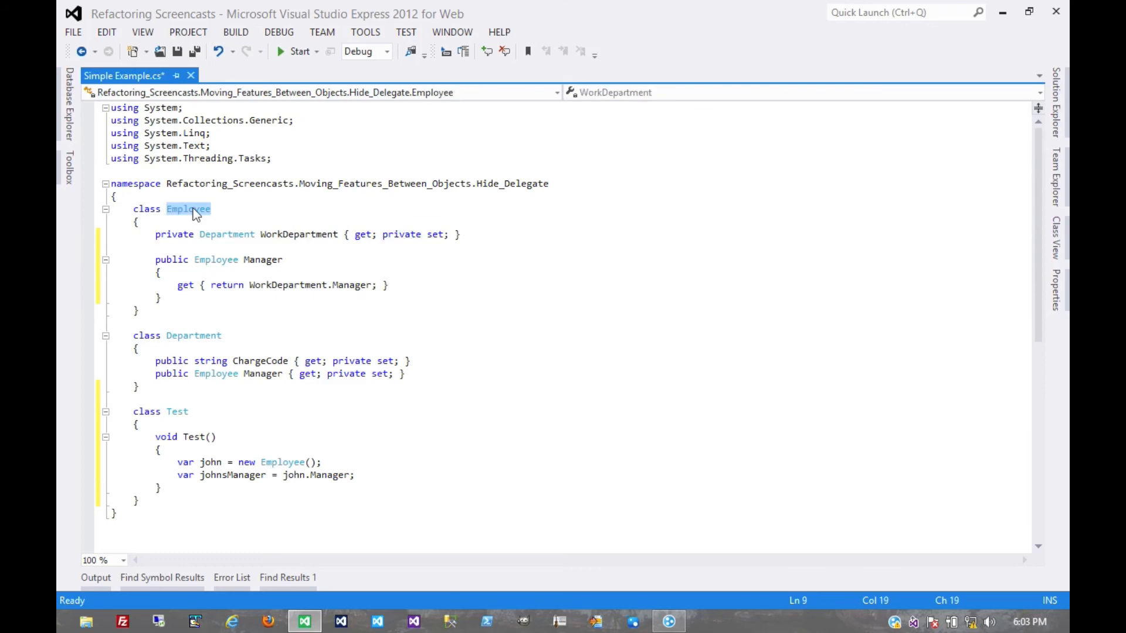